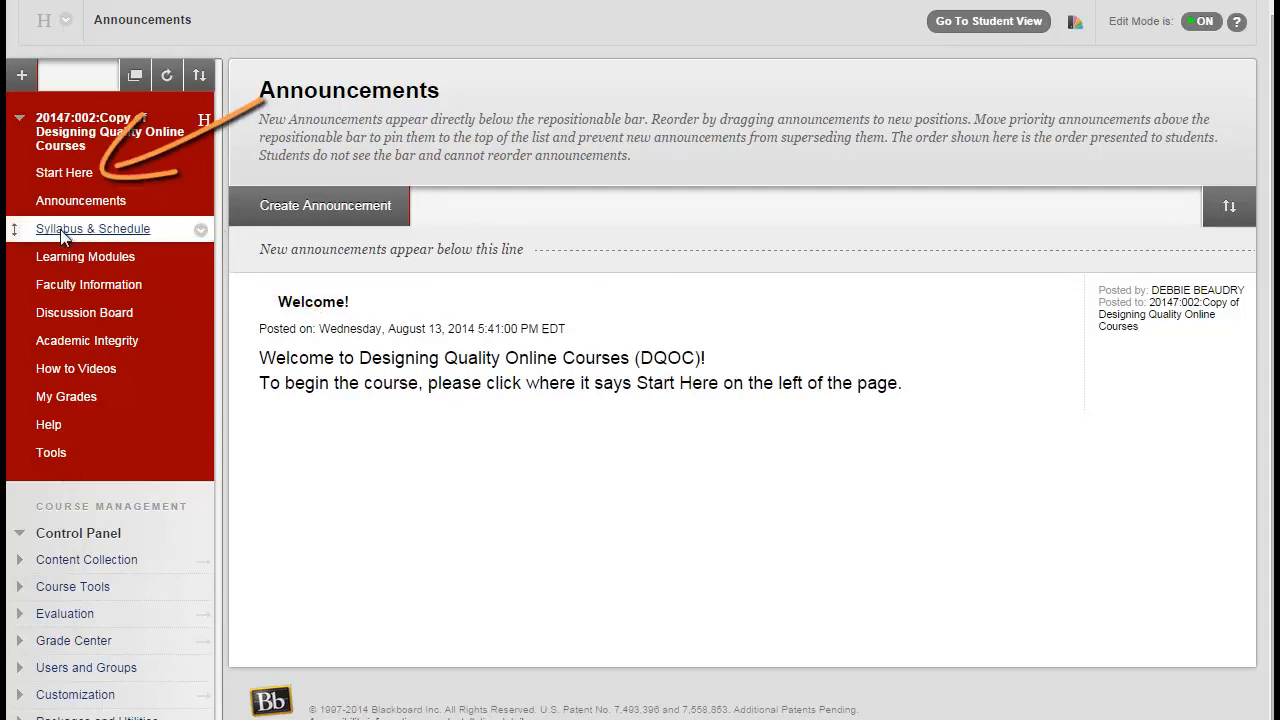
Step: View the Syllabus and Course Schedule items in the Syllabus & Schedule area
{"action": "left_click", "coordinate": [92, 228]}
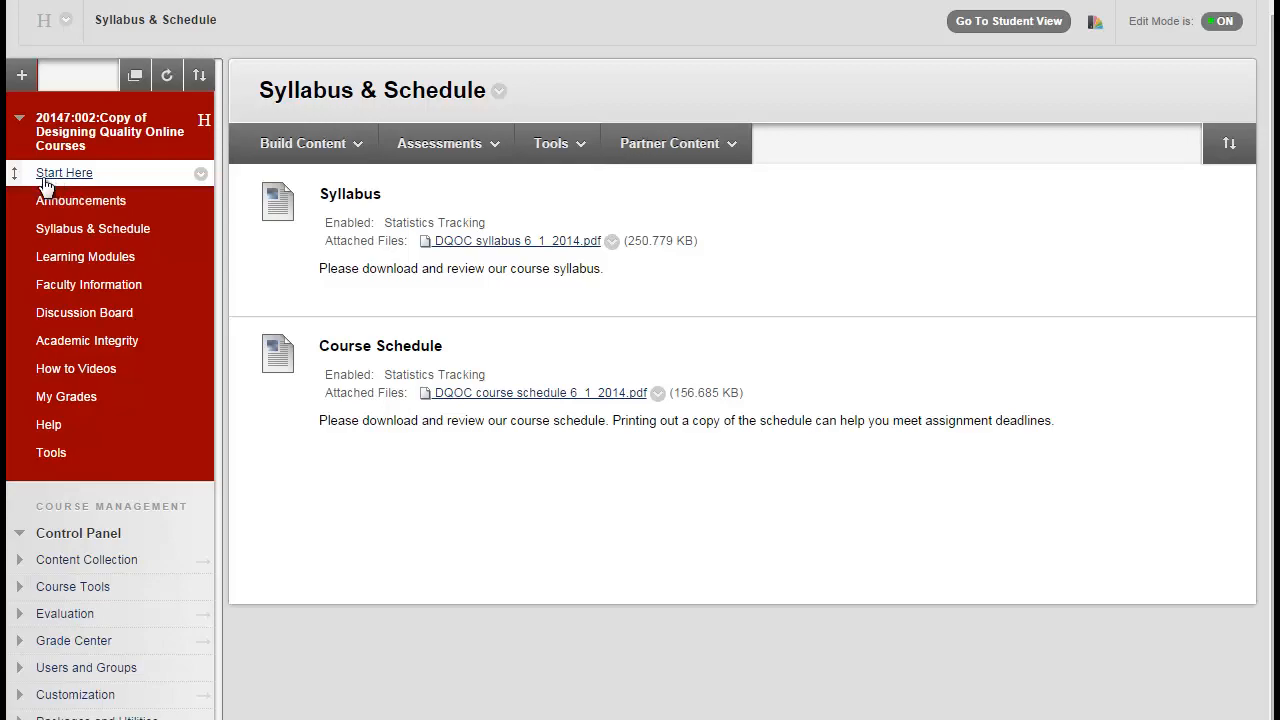
Step: In the Start Here folder, start a new Course Link from Build Content
{"action": "left_click", "coordinate": [64, 172]}
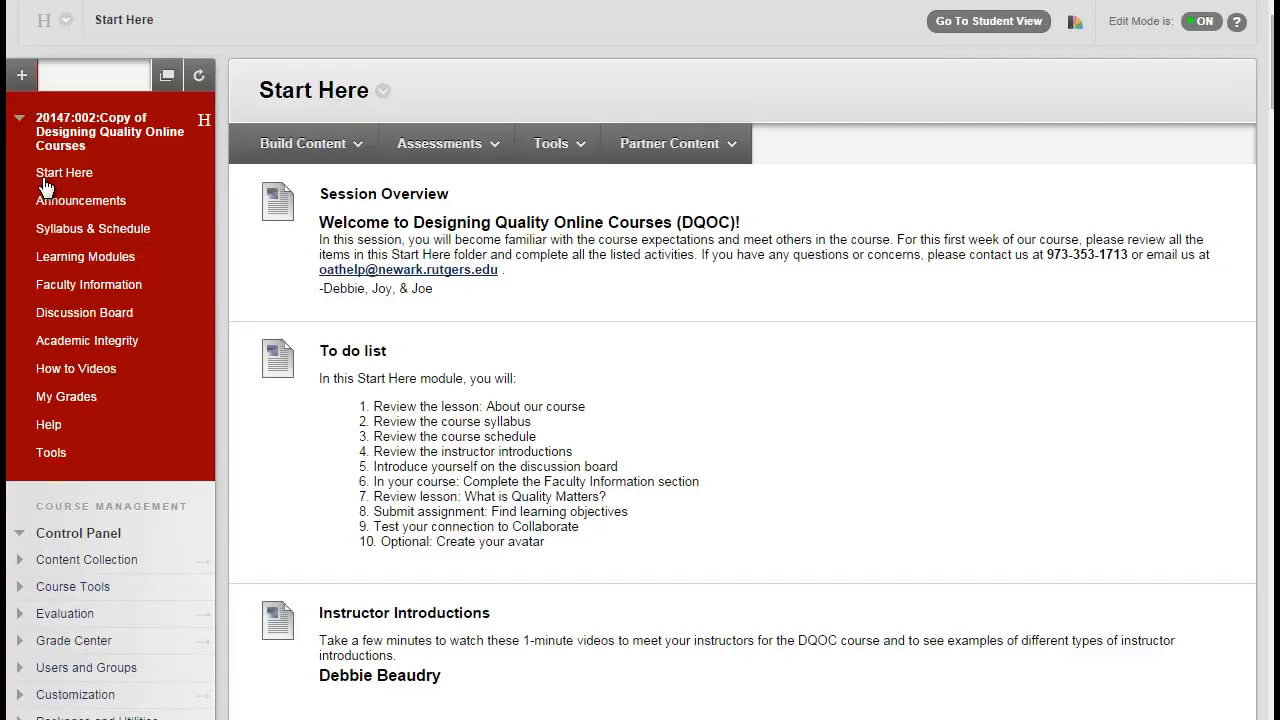
{"action": "left_click", "coordinate": [303, 143]}
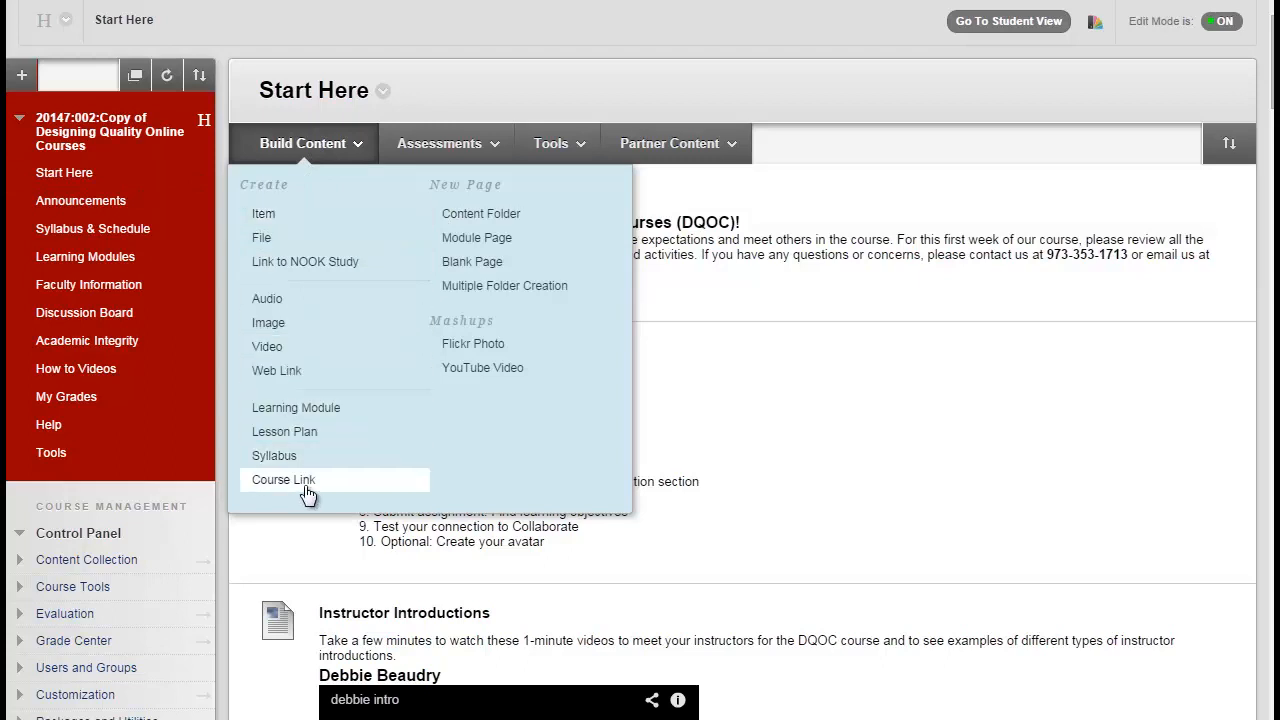
{"action": "left_click", "coordinate": [282, 479]}
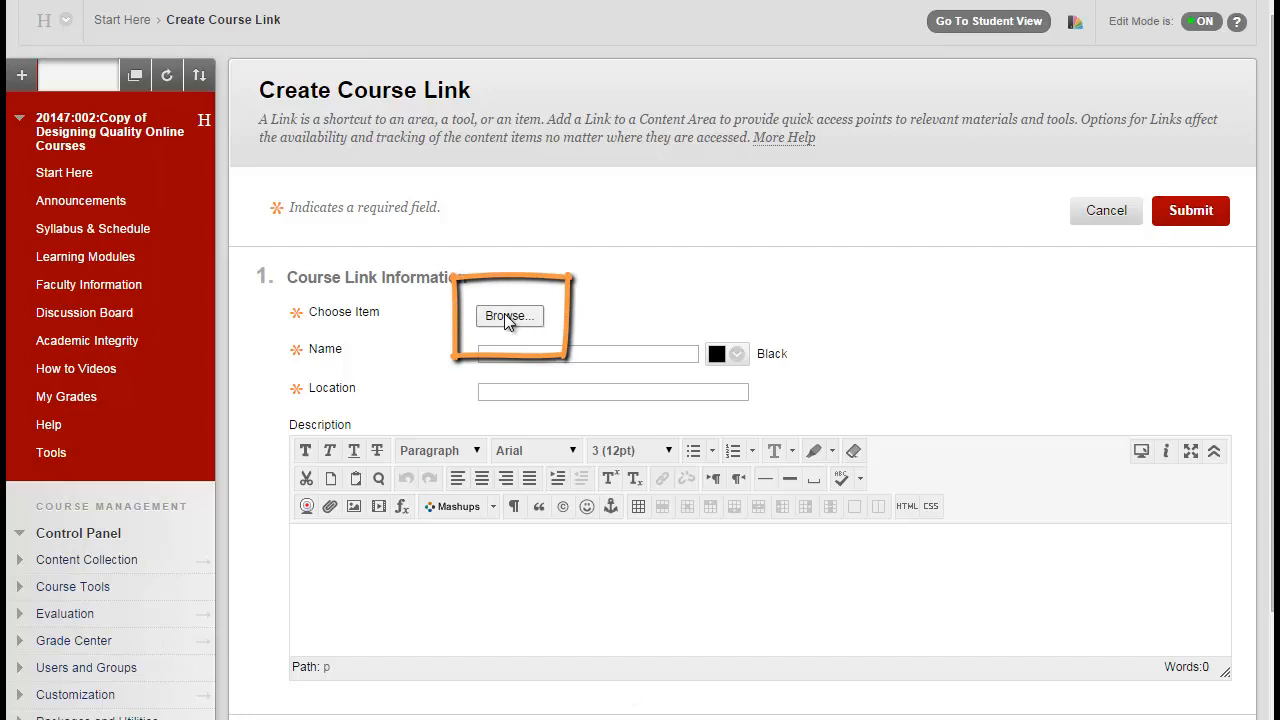
Step: Browse the course tree and pick Syllabus under Syllabus & Schedule as the link target
{"action": "left_click", "coordinate": [509, 315]}
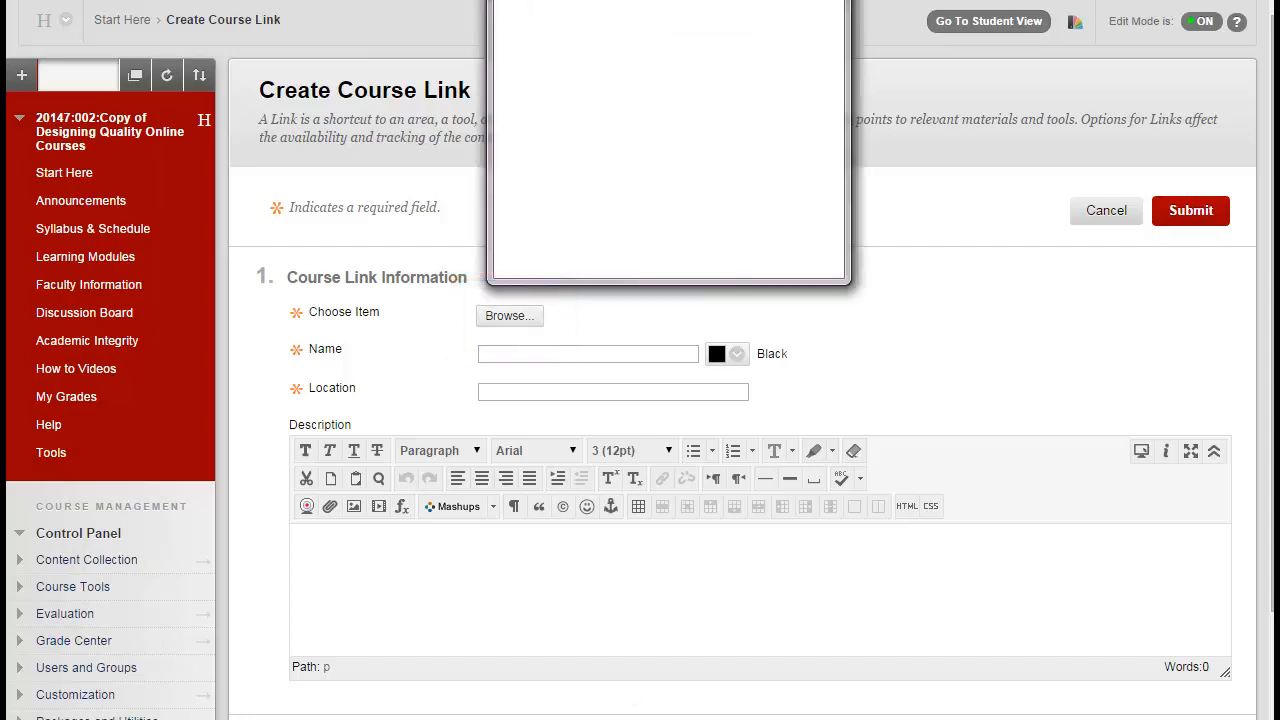
{"action": "left_click", "coordinate": [509, 315]}
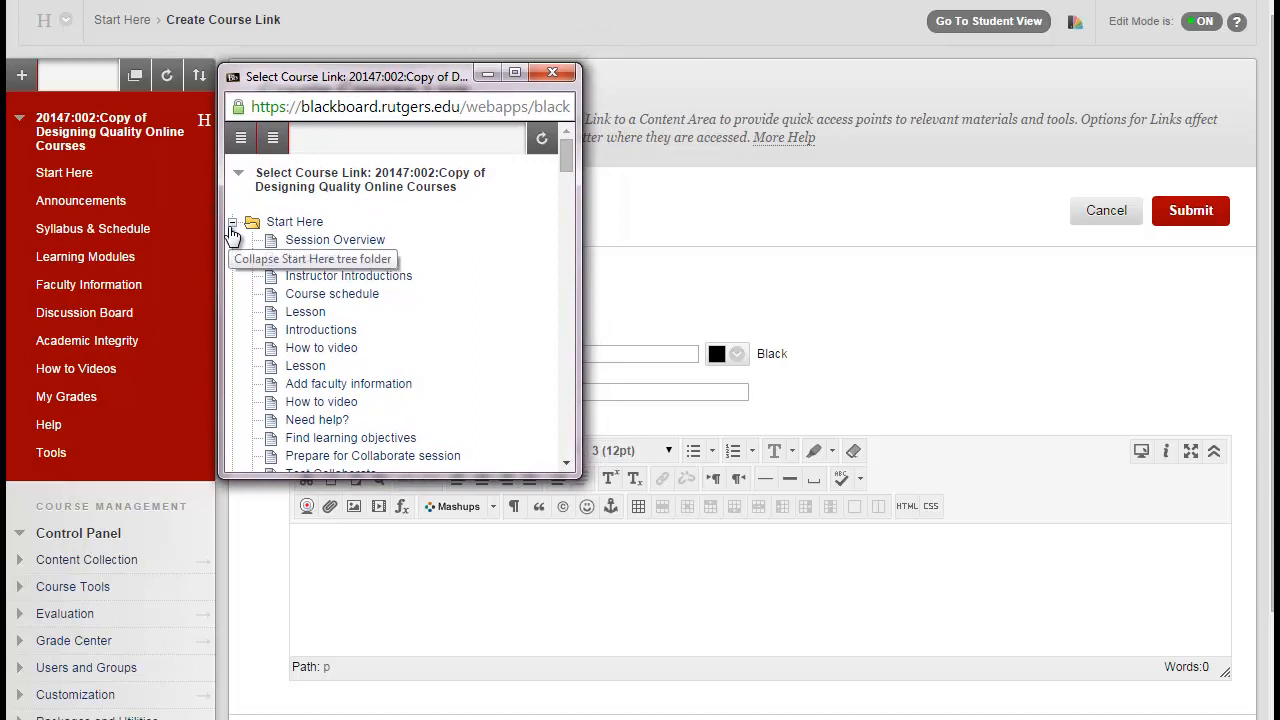
{"action": "left_click", "coordinate": [233, 221]}
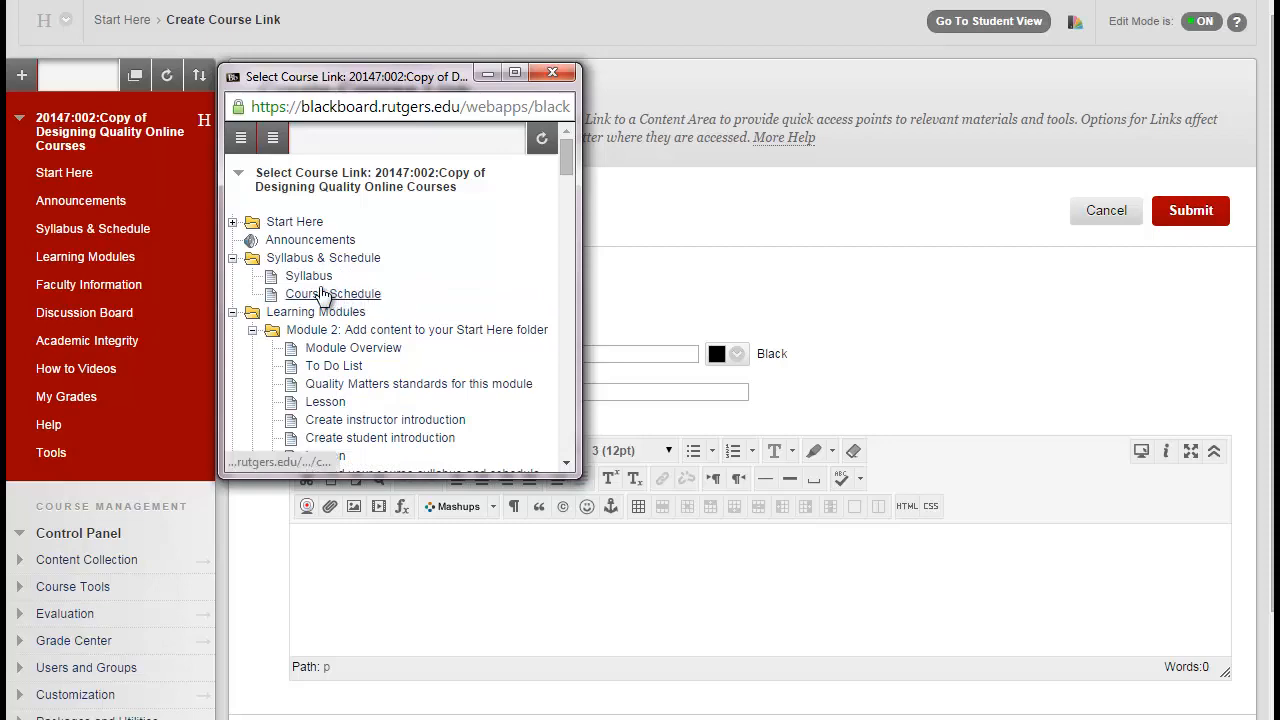
{"action": "left_click", "coordinate": [308, 275]}
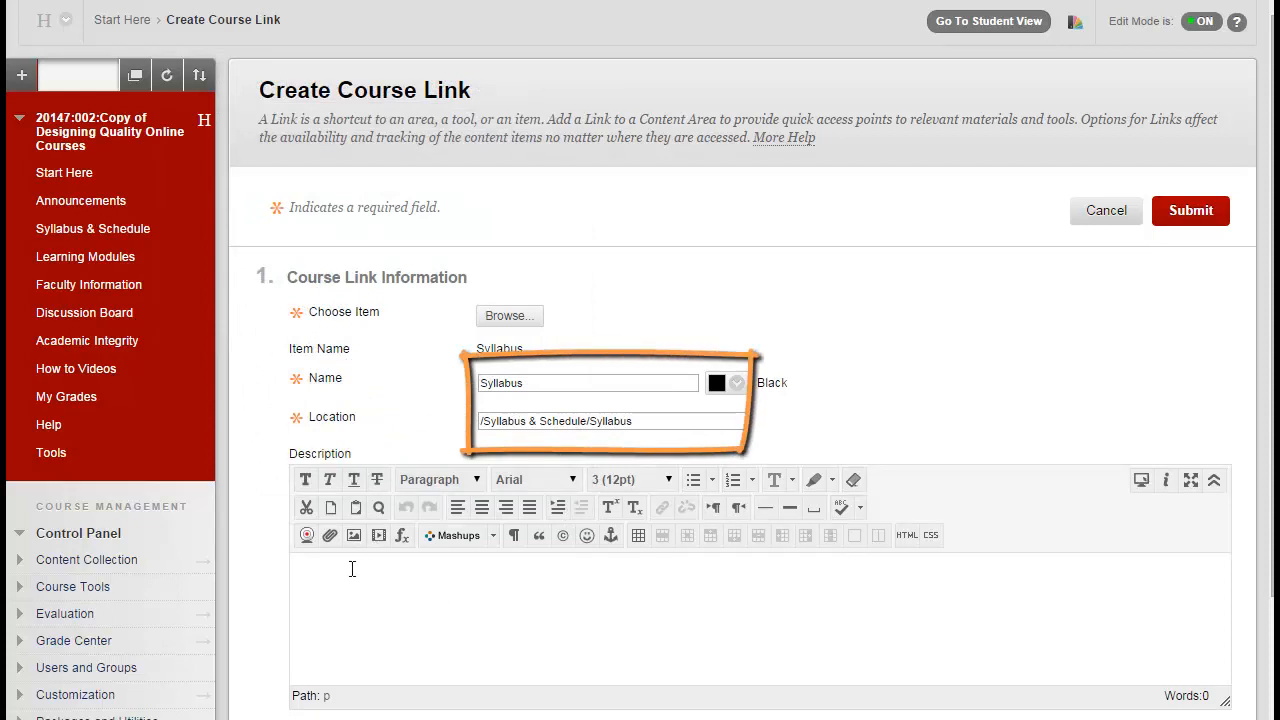
Step: Add a description urging students to download and review the syllabus, then submit the link
{"action": "left_click", "coordinate": [750, 583]}
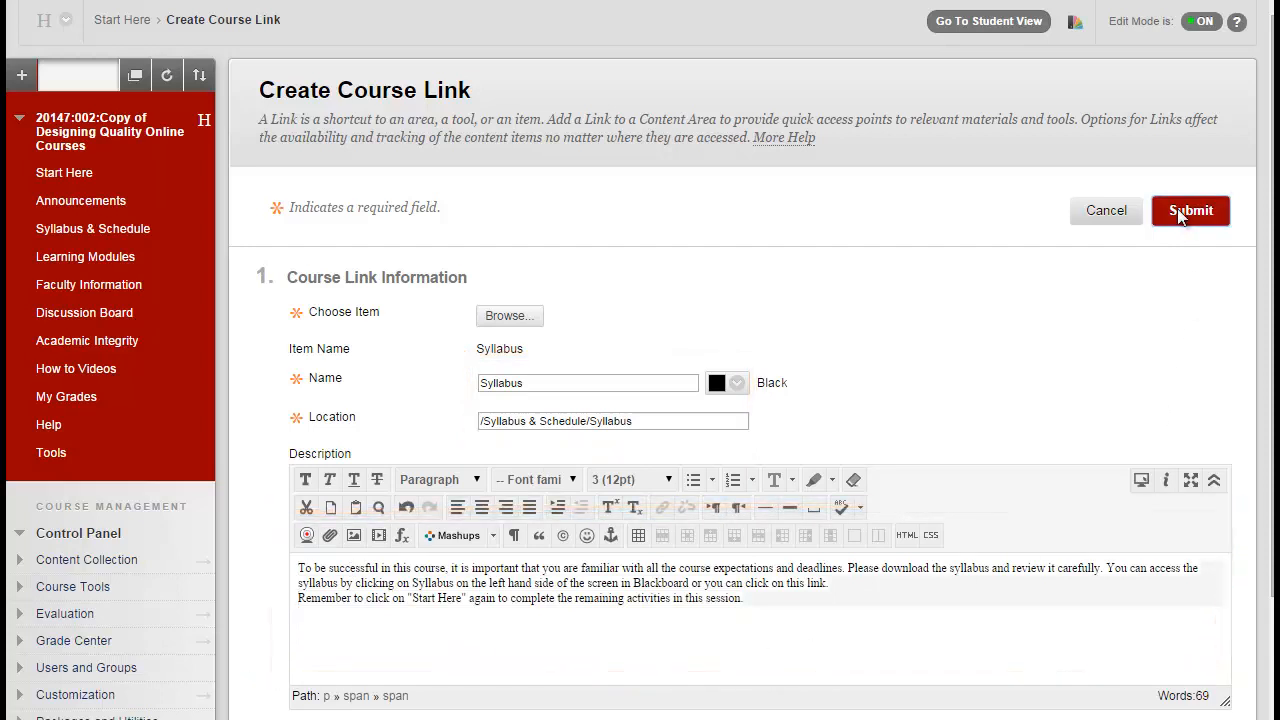
{"action": "left_click", "coordinate": [1190, 210]}
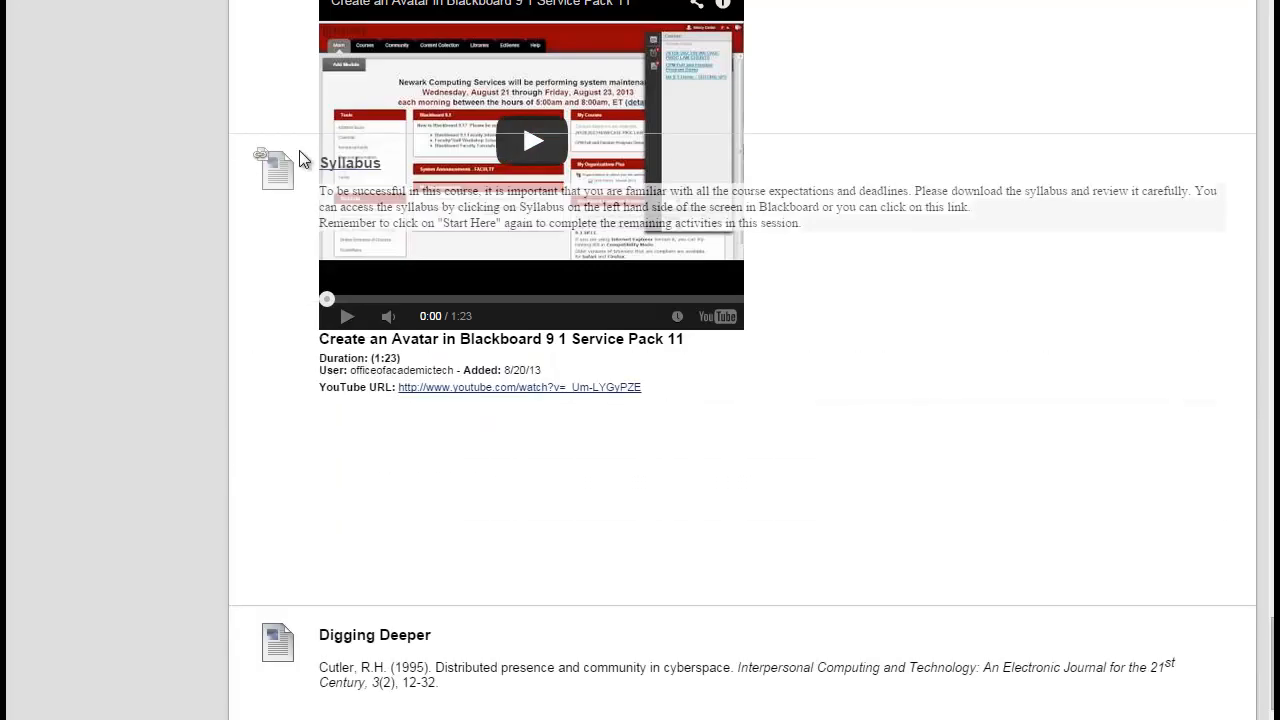
Step: Scroll the Start Here page to confirm the Syllabus course link and its description
{"action": "scroll", "scroll_direction": "down", "scroll_amount": 3}
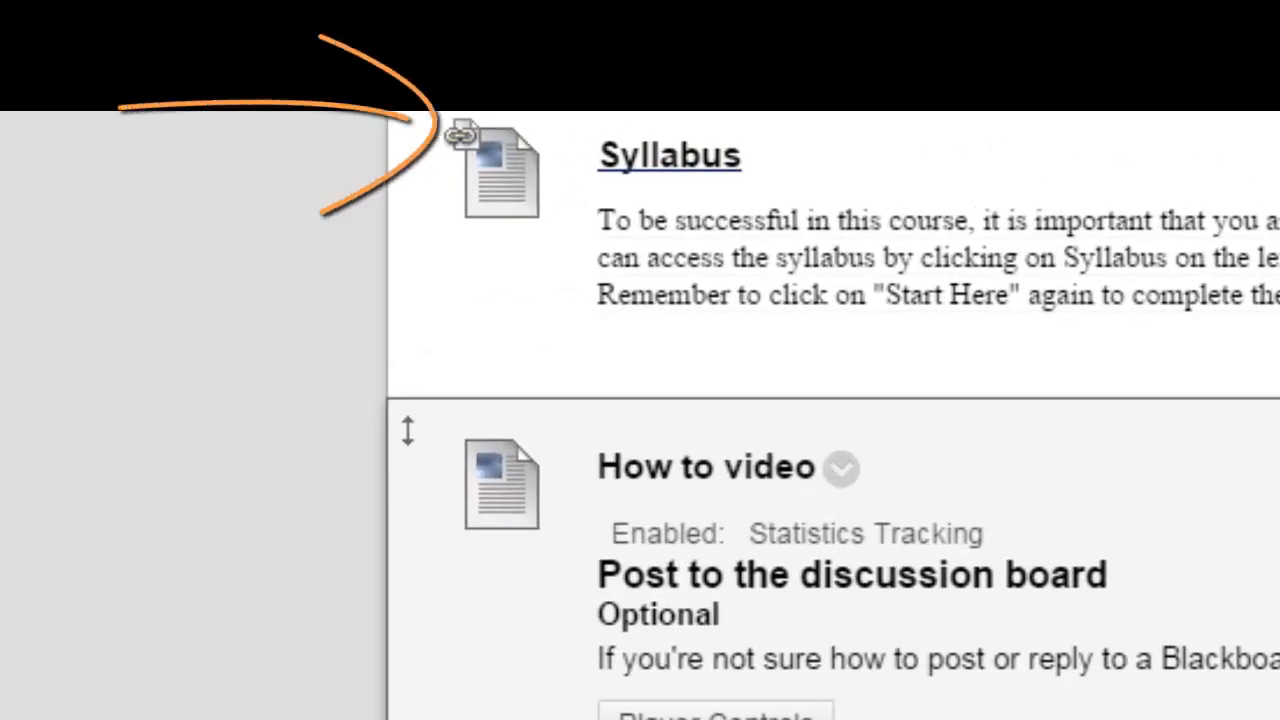
{"action": "scroll", "scroll_direction": "down", "scroll_amount": 3}
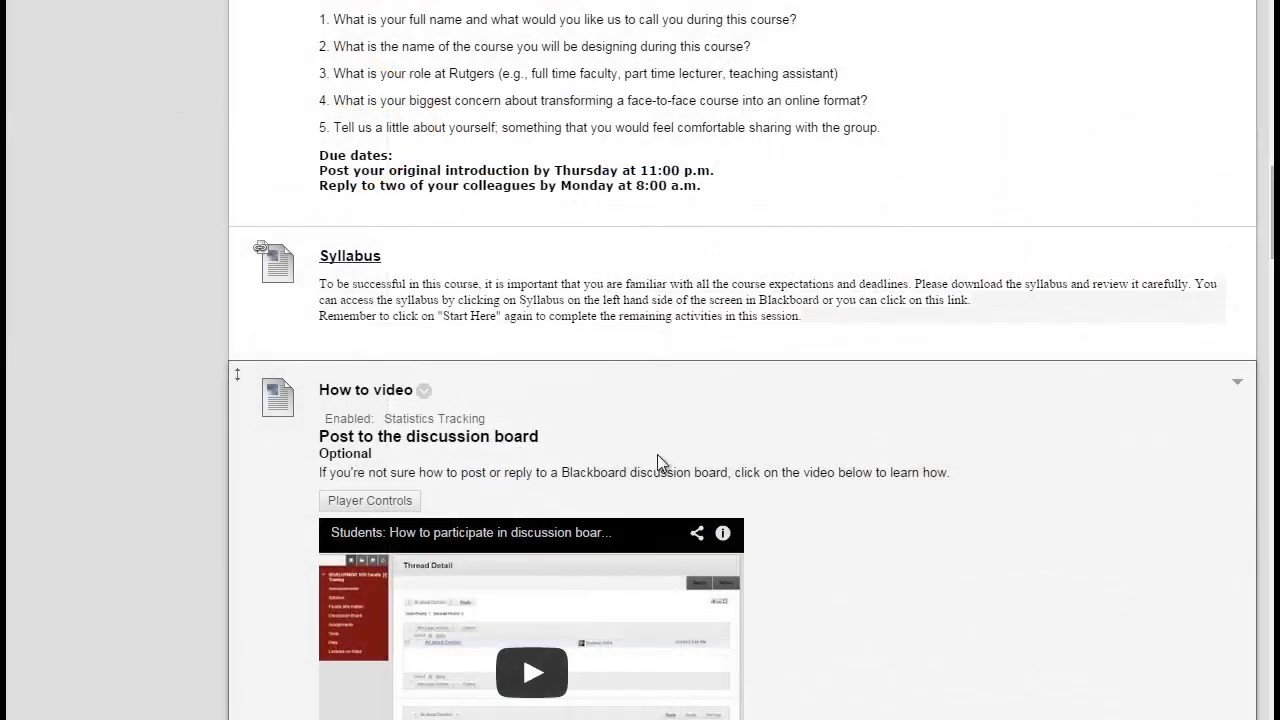